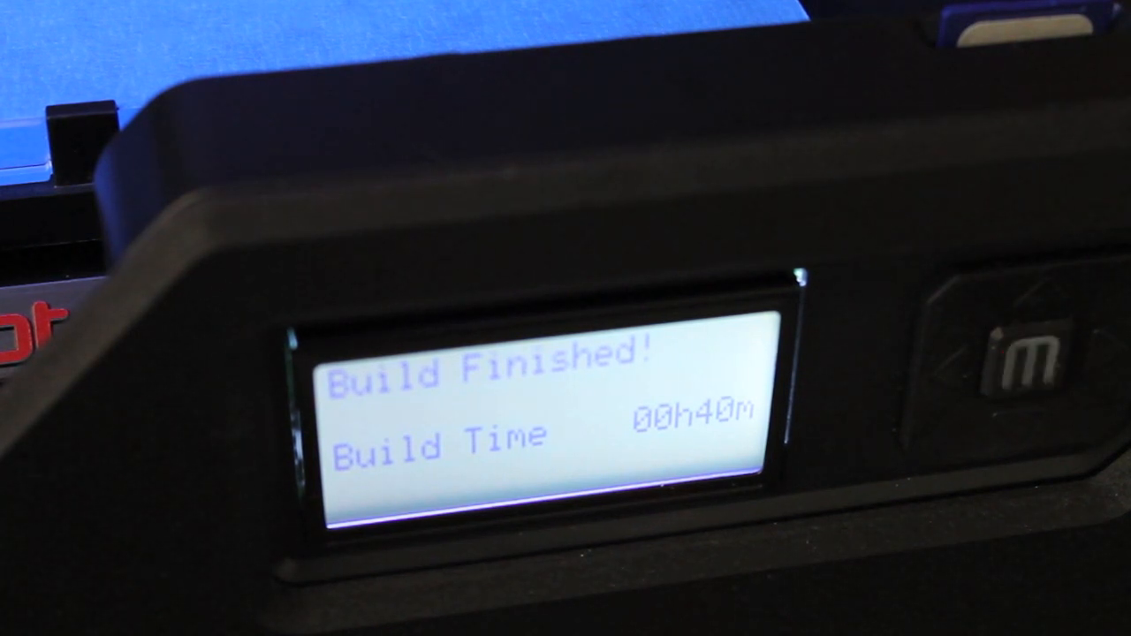
{"action": "left_click", "coordinate": [1017, 362]}
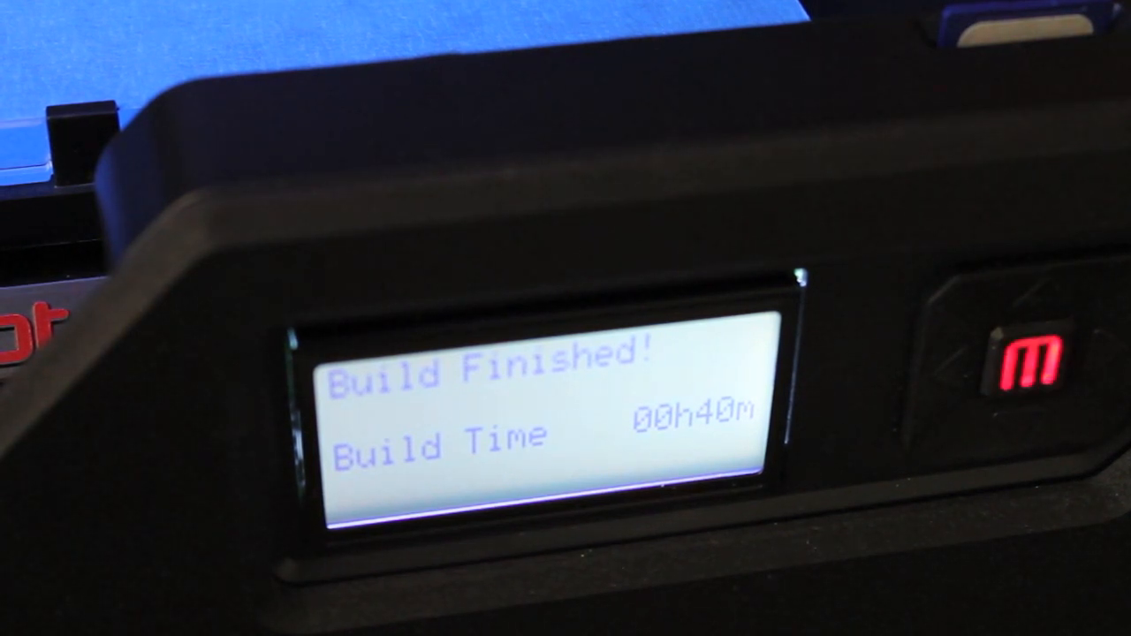